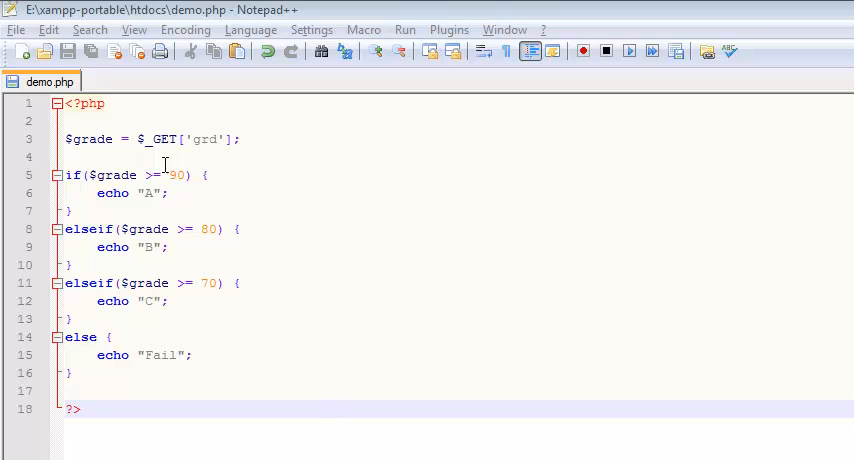
mouse_move(336, 199)
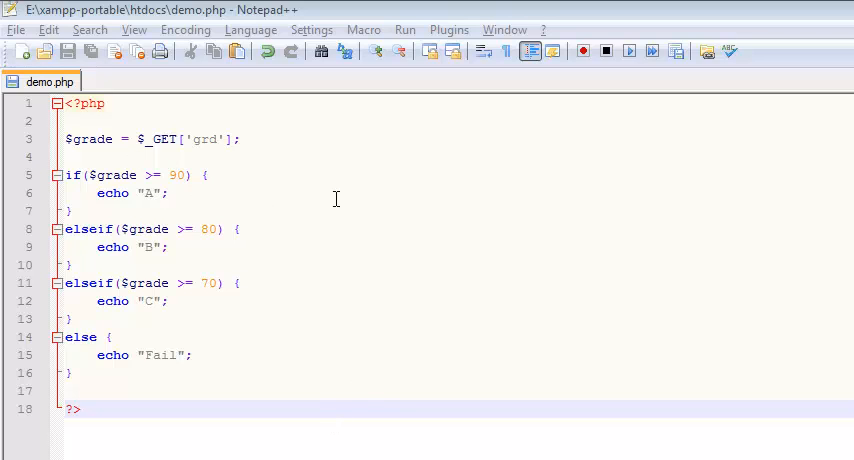
mouse_move(144, 152)
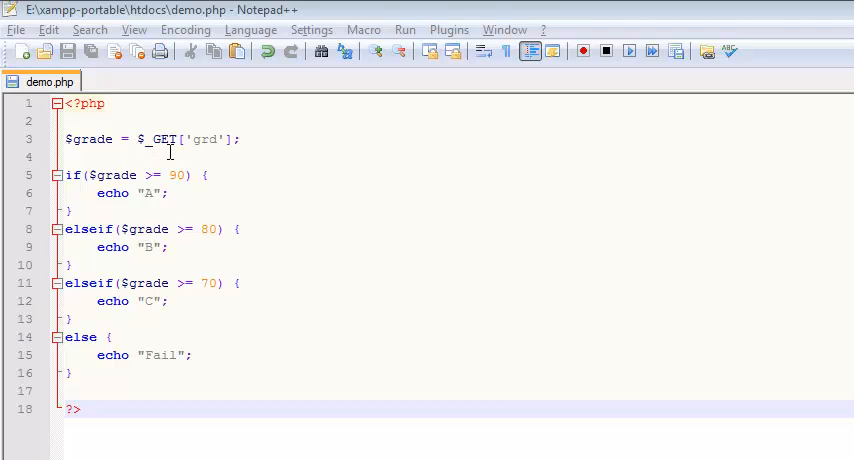
mouse_move(226, 228)
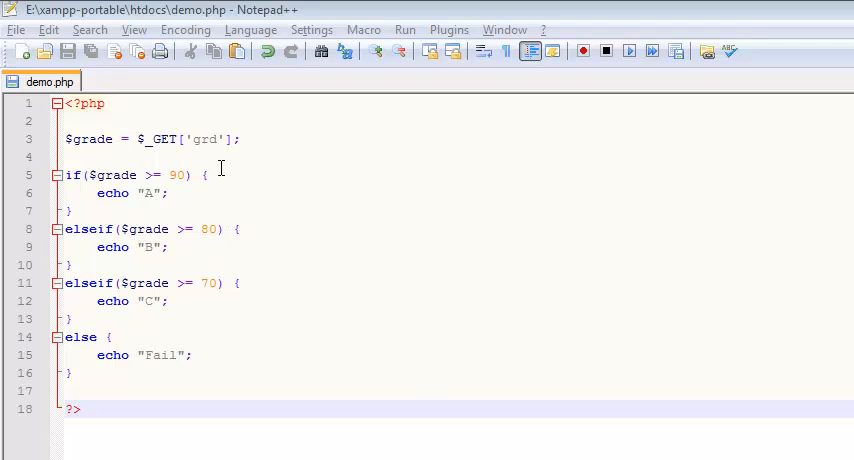
Step: Load localhost/demo.php?grd=150 in Firefox and see the letter A
double_click(166, 139)
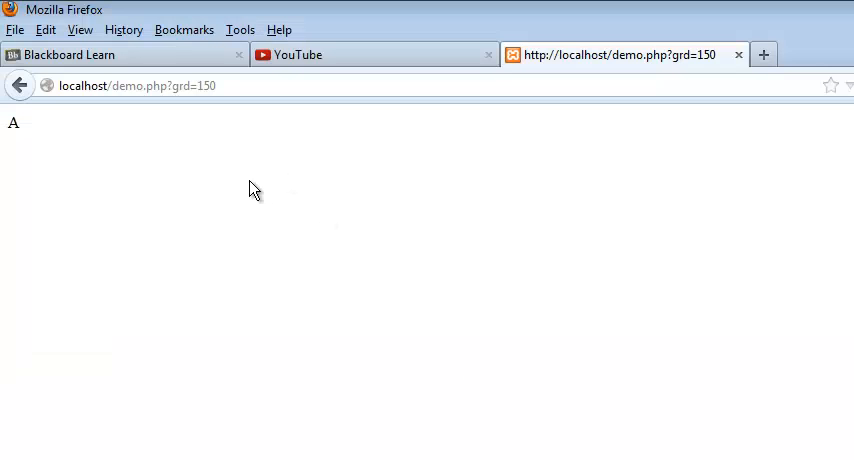
mouse_move(186, 105)
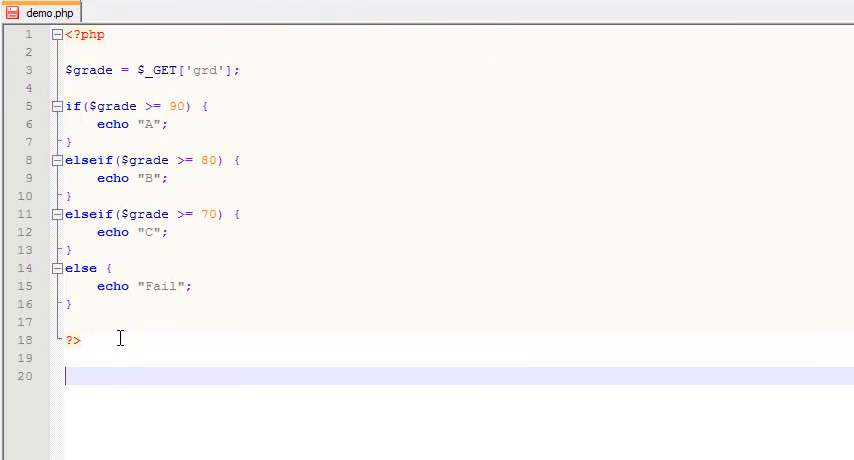
Step: Write the opening tag <form action='demo.php' method='GET'> on line 20
text(<form)
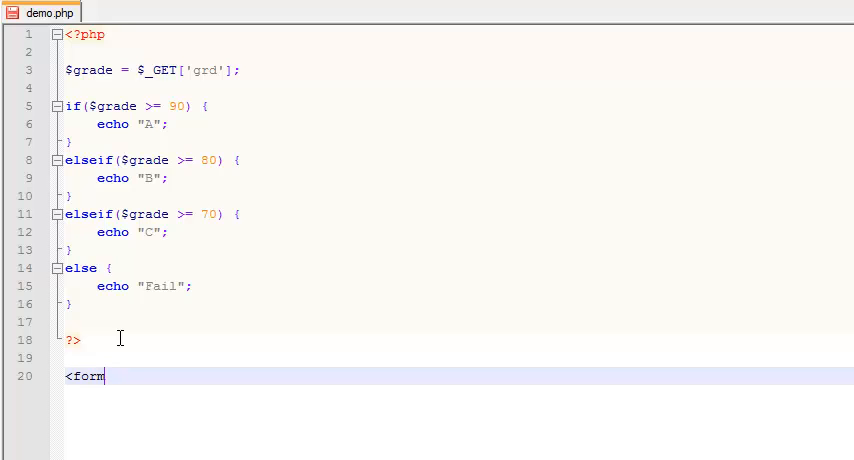
text(>)
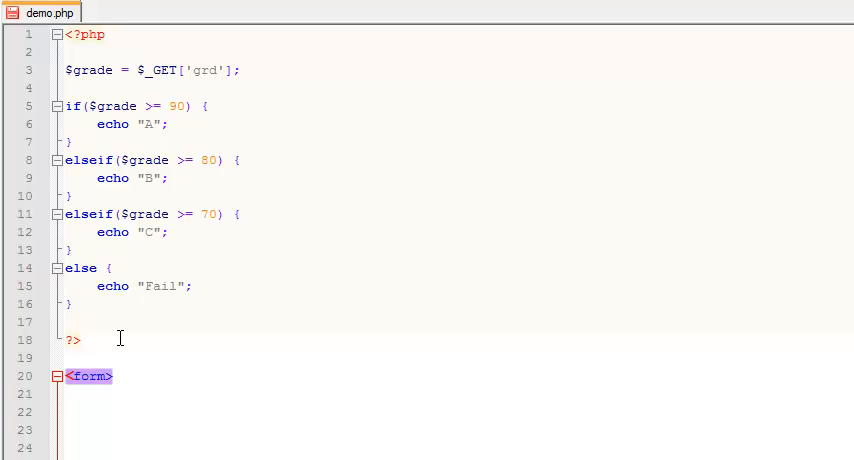
click(112, 376)
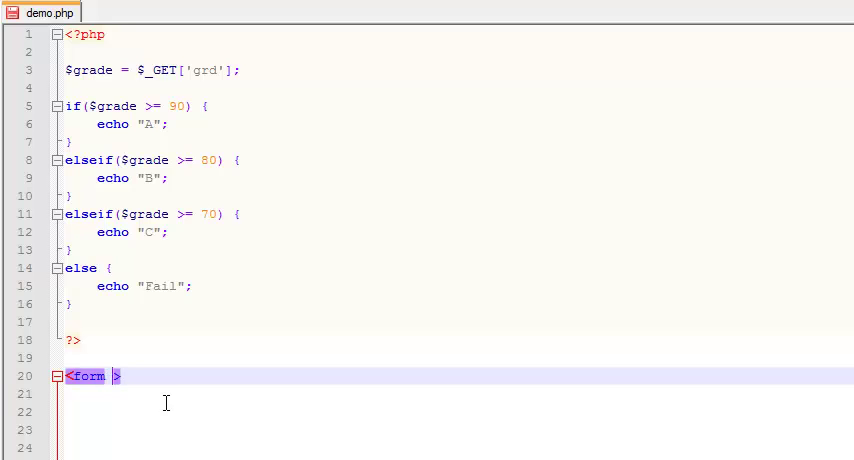
text(action)
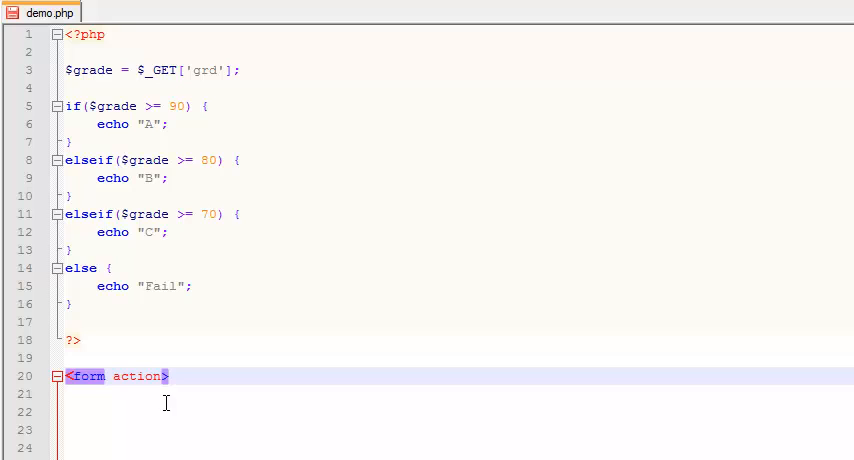
text(=)
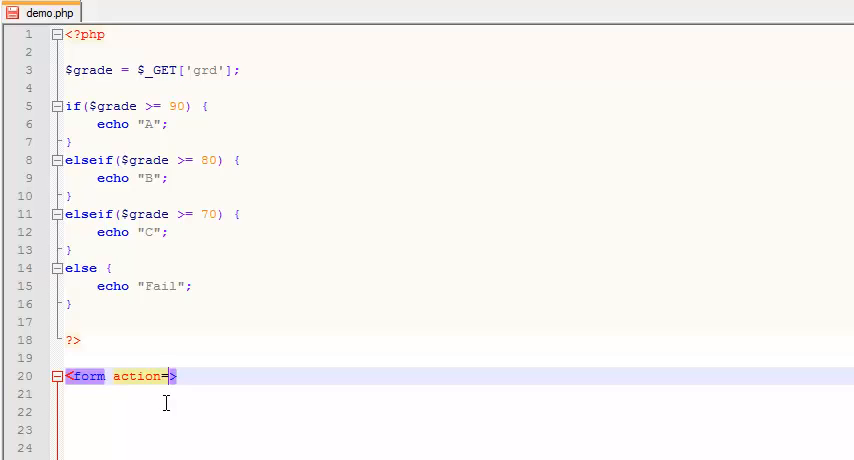
text('')
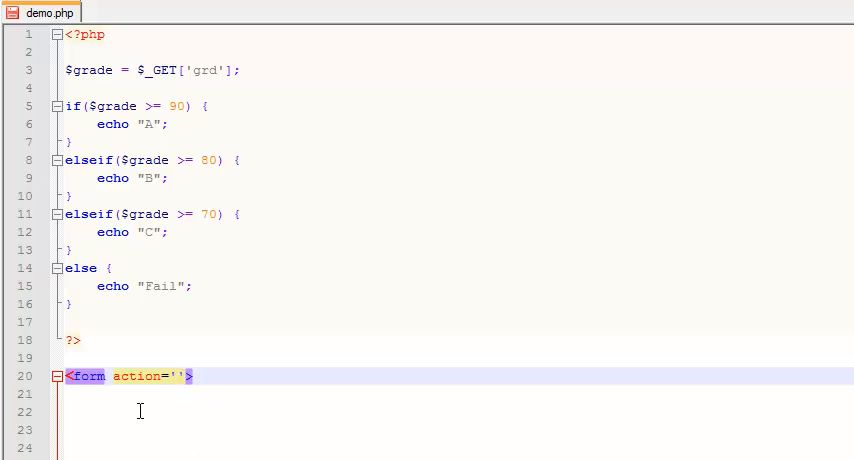
mouse_move(214, 445)
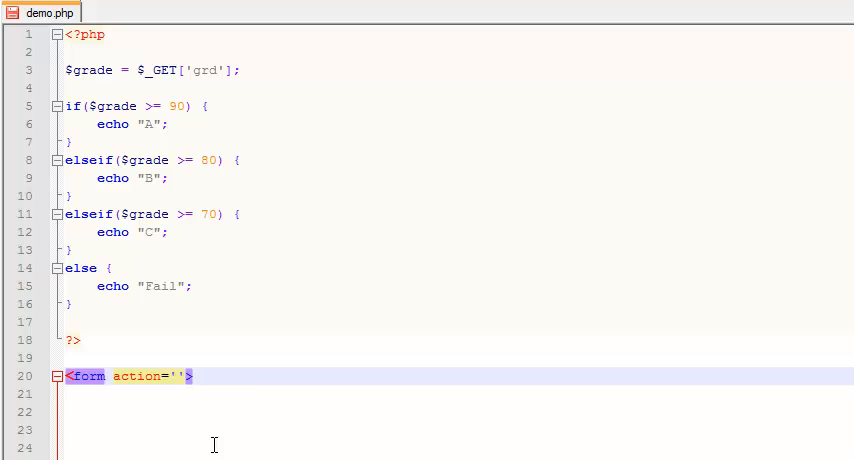
mouse_move(63, 30)
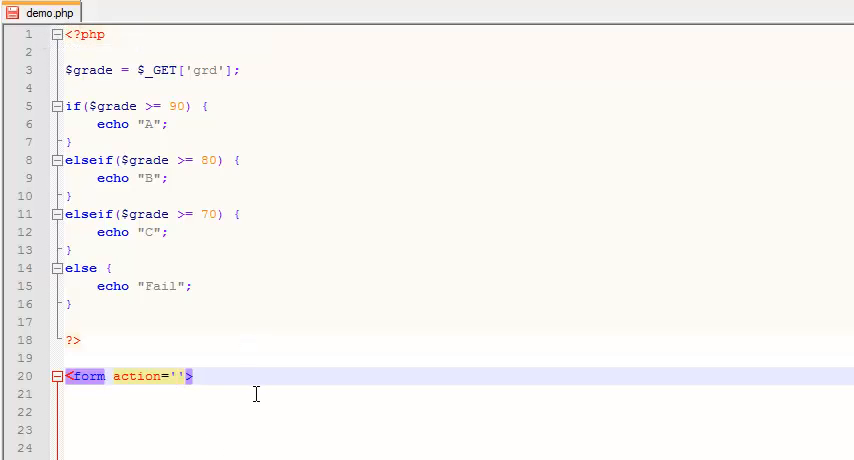
text(demo.php)
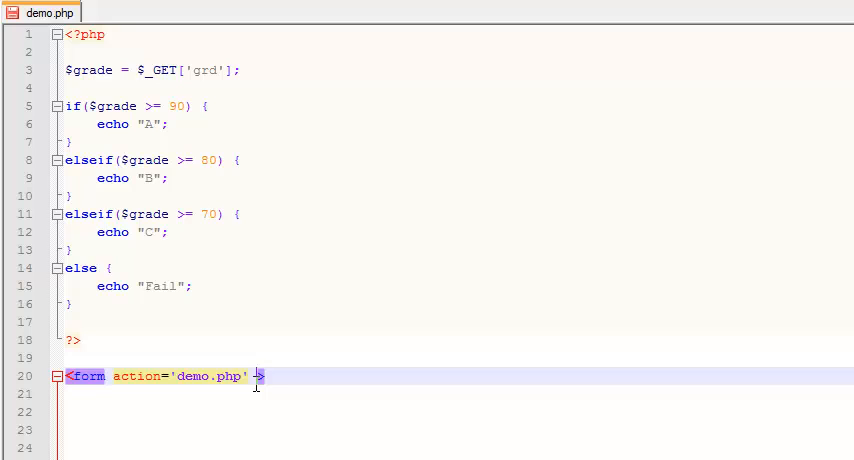
text(method)
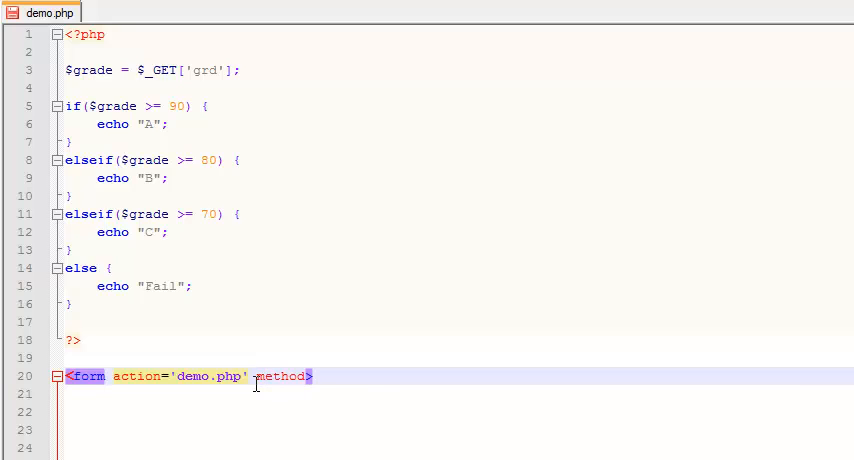
text(=')
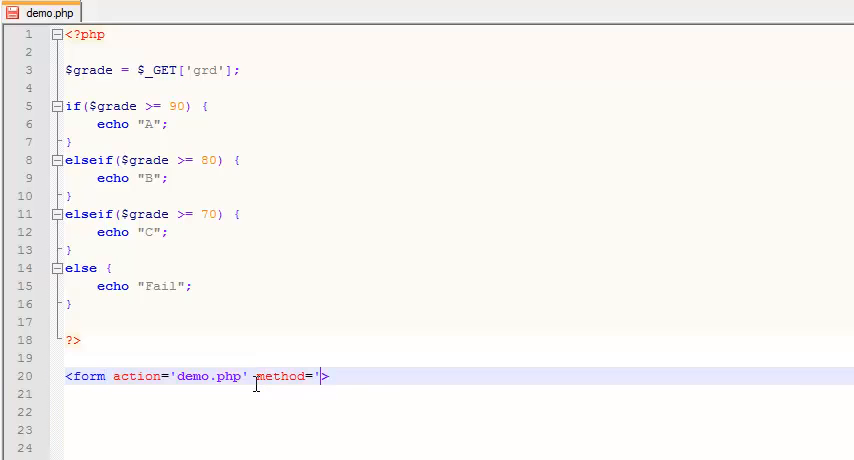
text(GET)
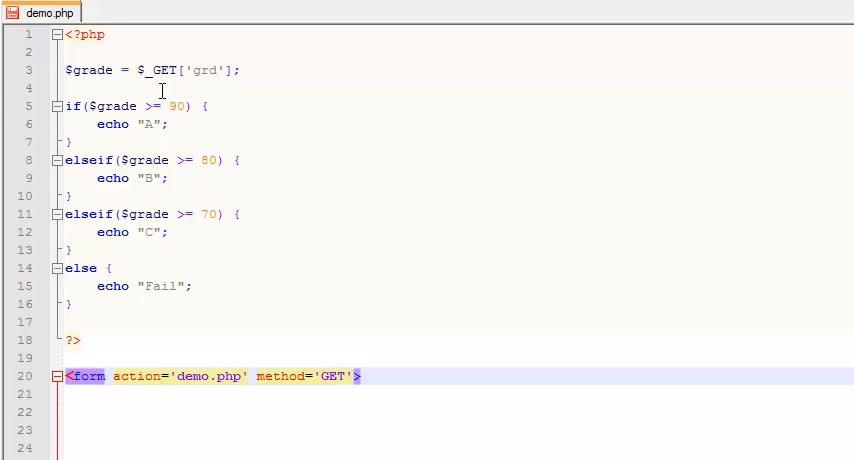
Step: Add a closing </form> tag on line 24, leaving blank lines inside the form
click(175, 70)
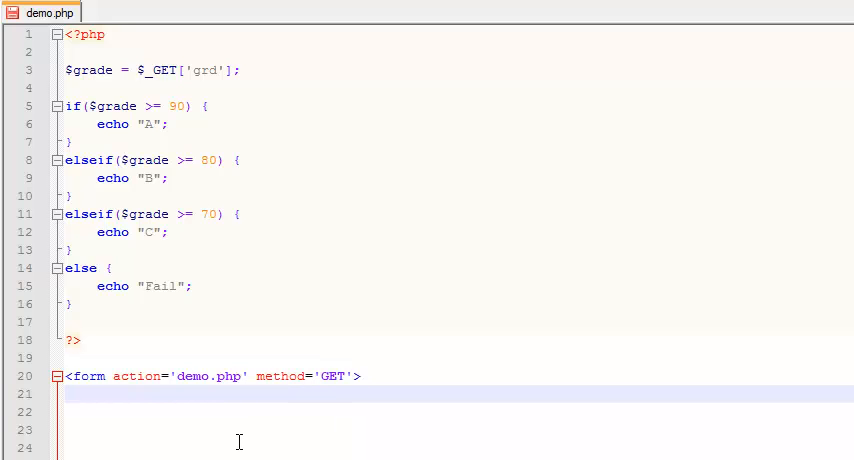
text(</form>)
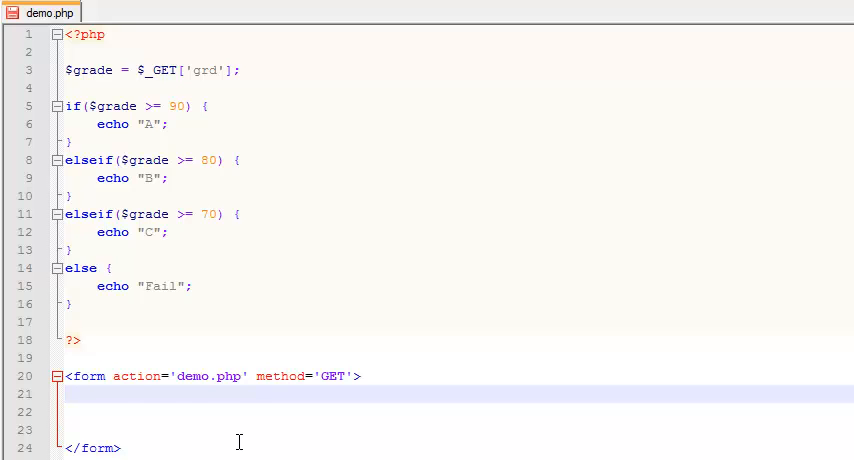
Step: Write <input type='text' name='grd'> on line 21, fixing the 'imput' typo
text(<in)
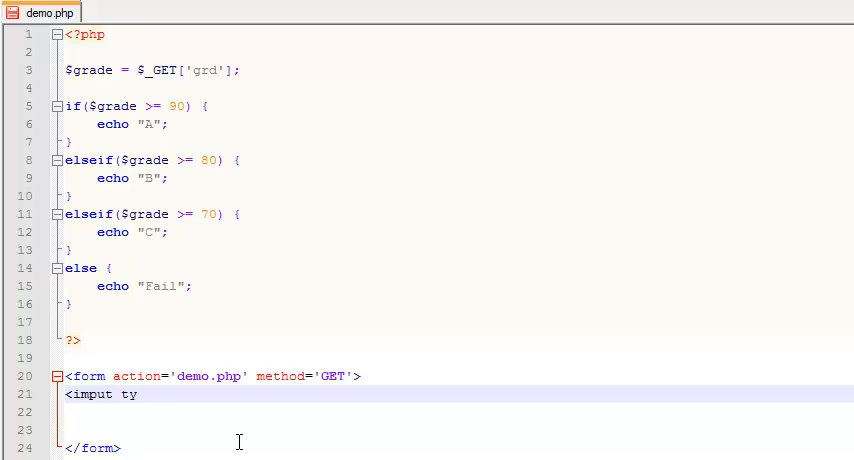
text(pe=')
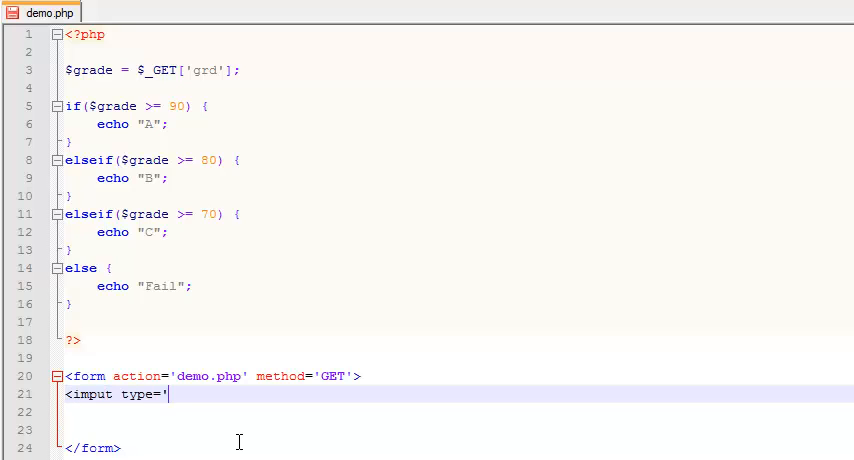
text(text')
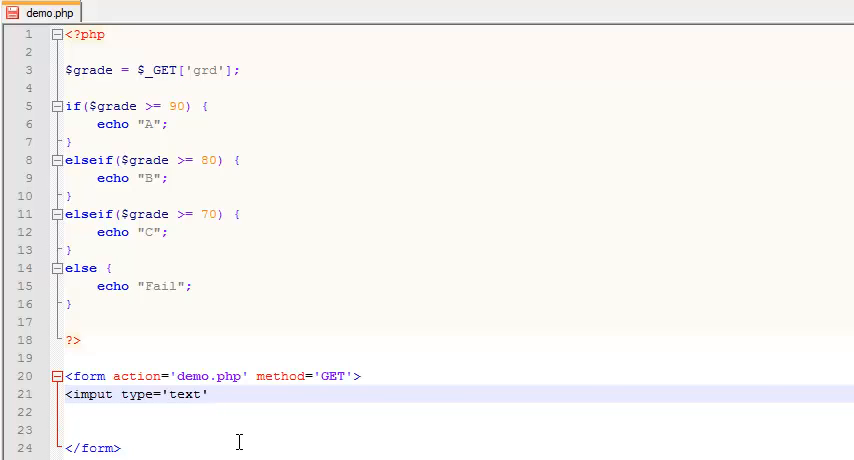
mouse_move(315, 200)
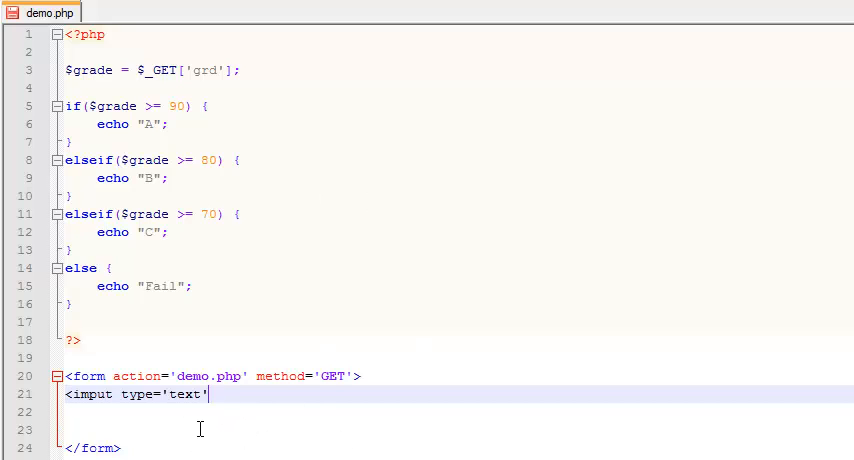
mouse_move(140, 286)
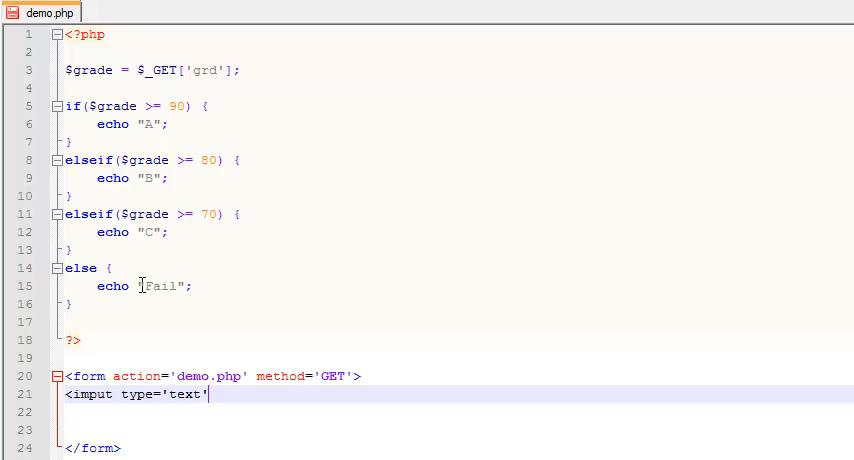
mouse_move(202, 400)
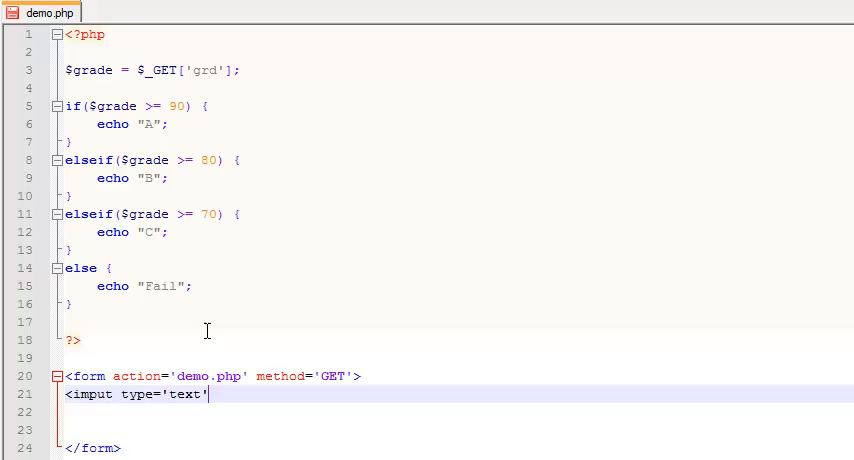
mouse_move(307, 452)
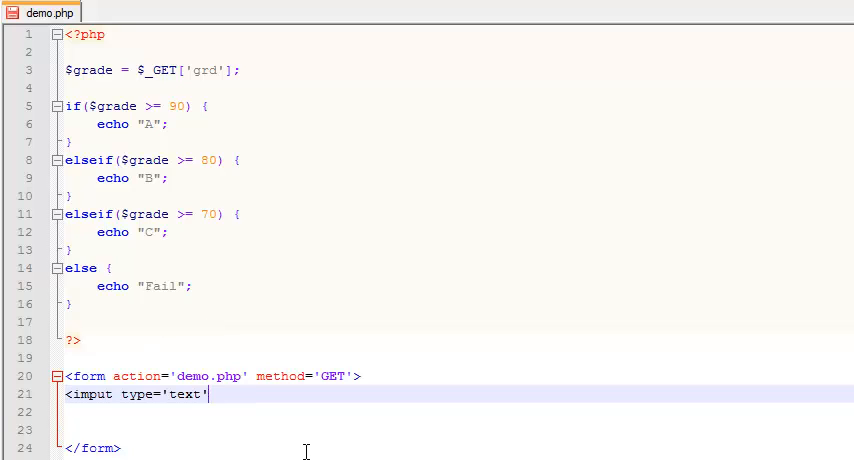
text(name)
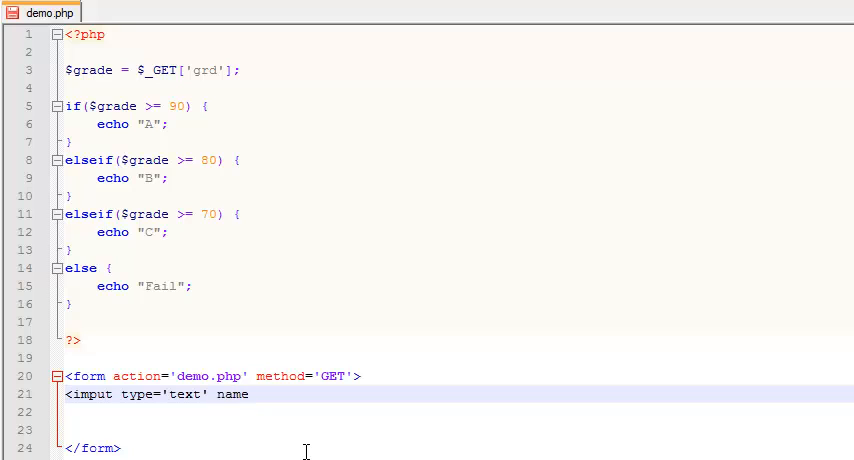
text(=)
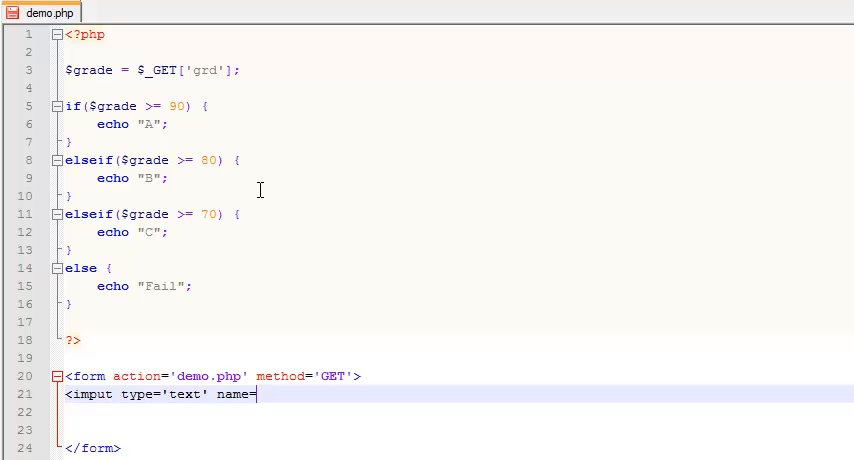
text('grd')
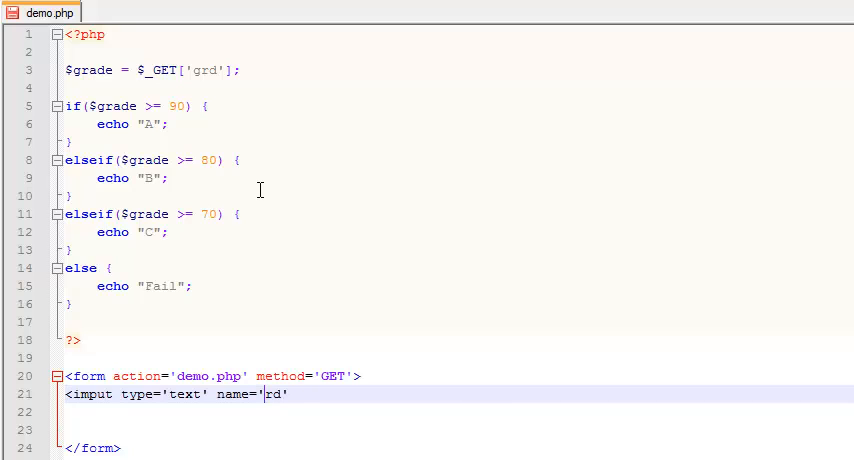
text(g)
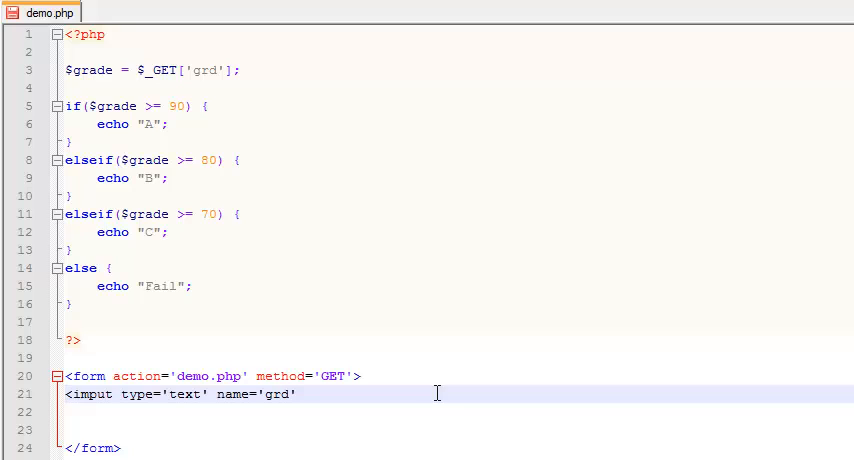
text('>)
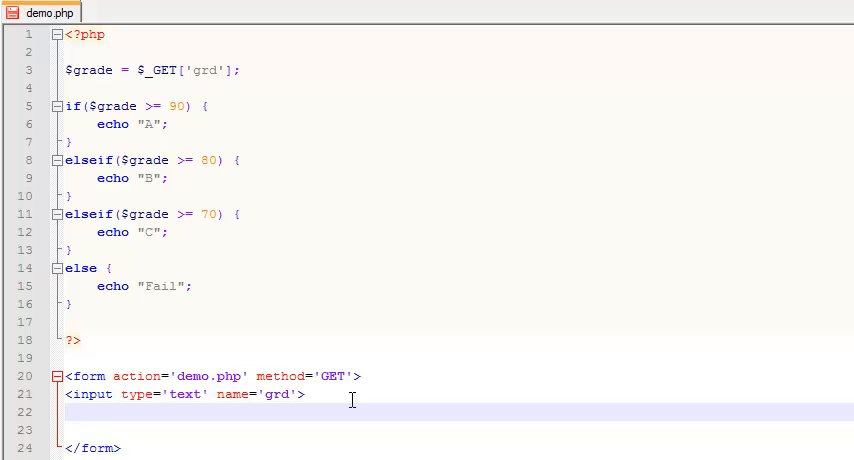
Step: Write <input type='submit' value='Submit'> on line 22, before the closing form tag
text(<in)
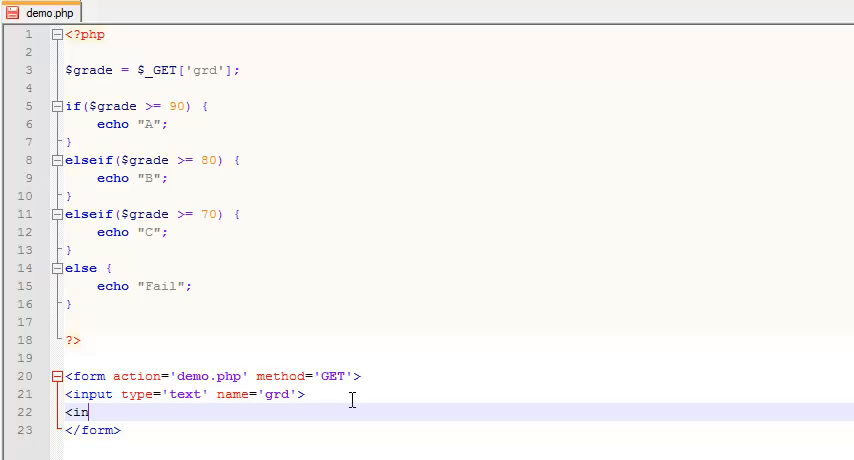
text(put ty)
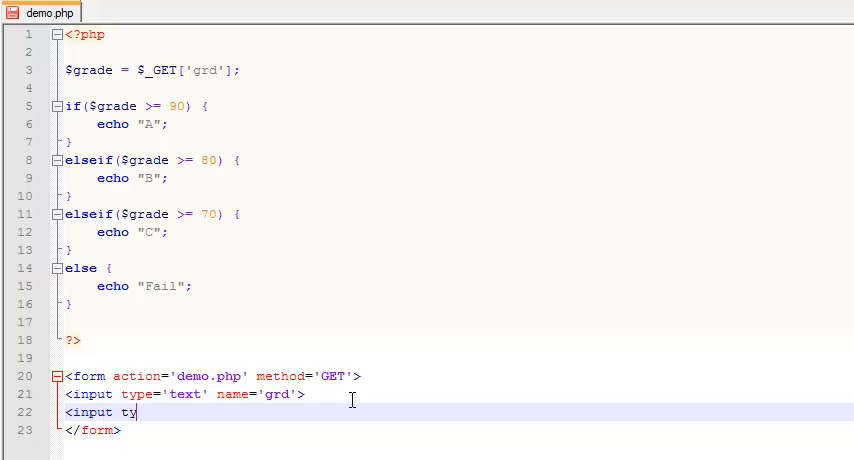
text(pe='sub)
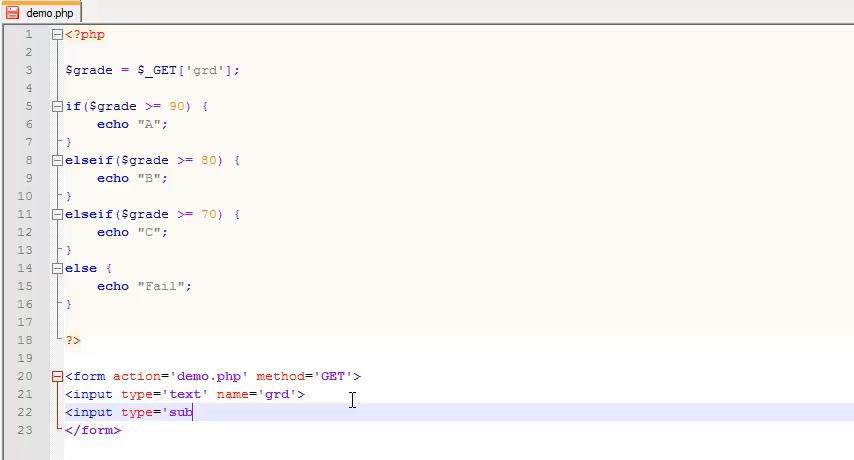
text(m)
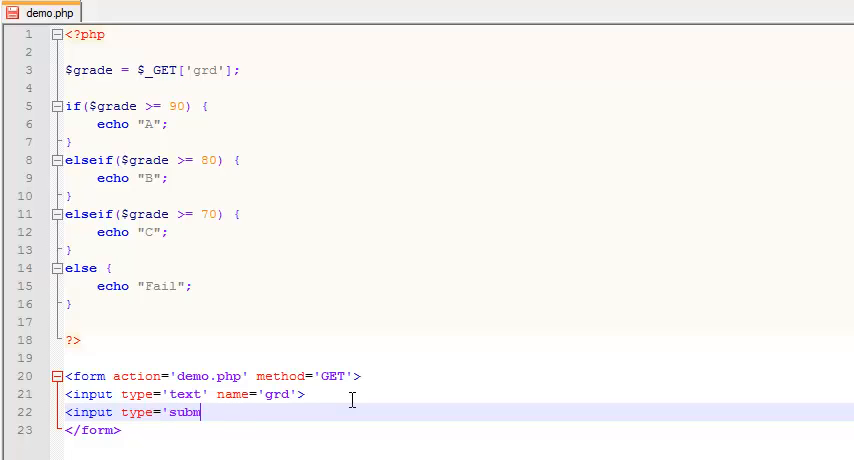
text(it')
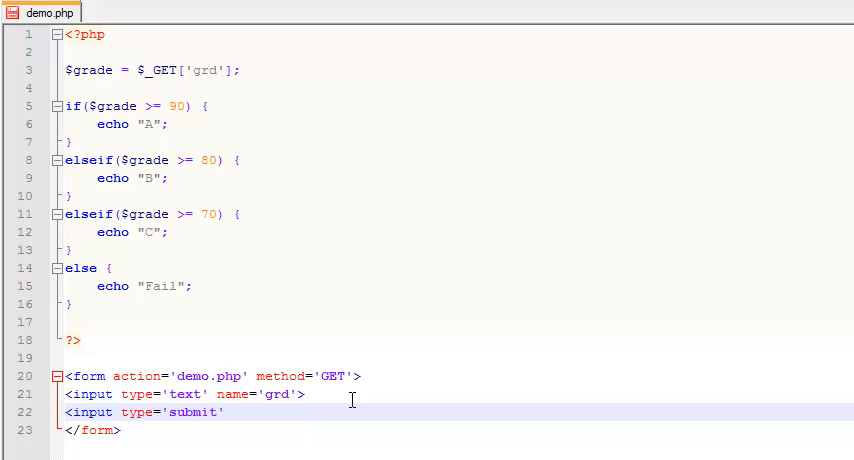
text(value)
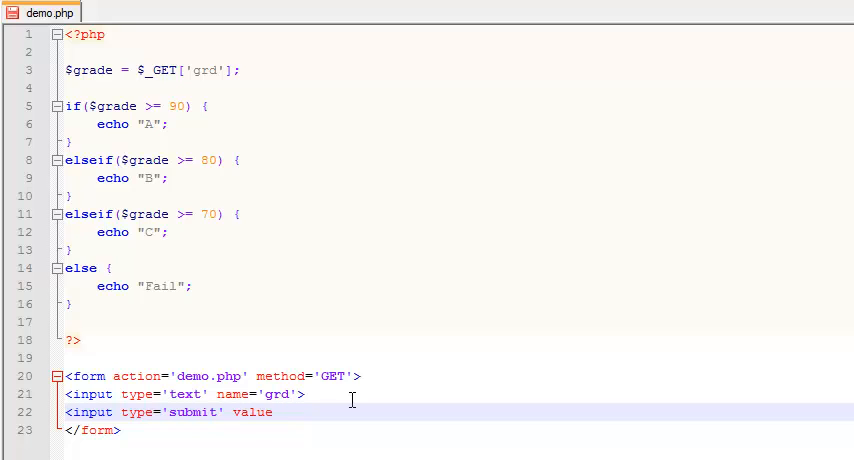
text(''>)
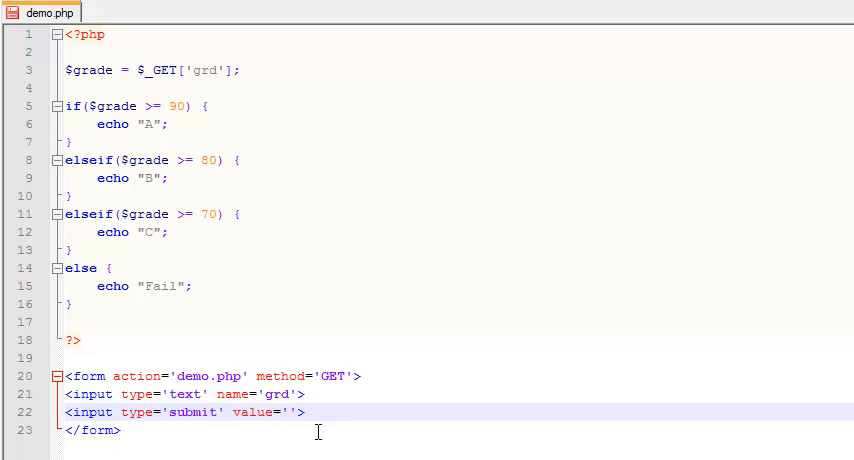
text(Sub)
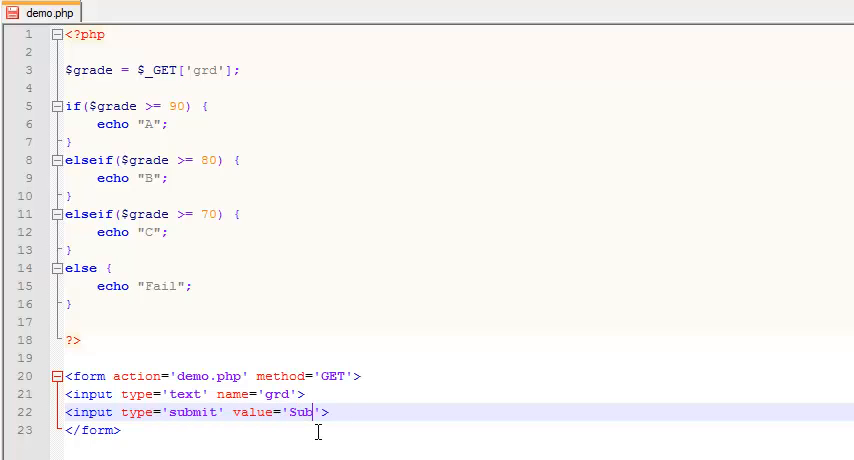
text(mit)
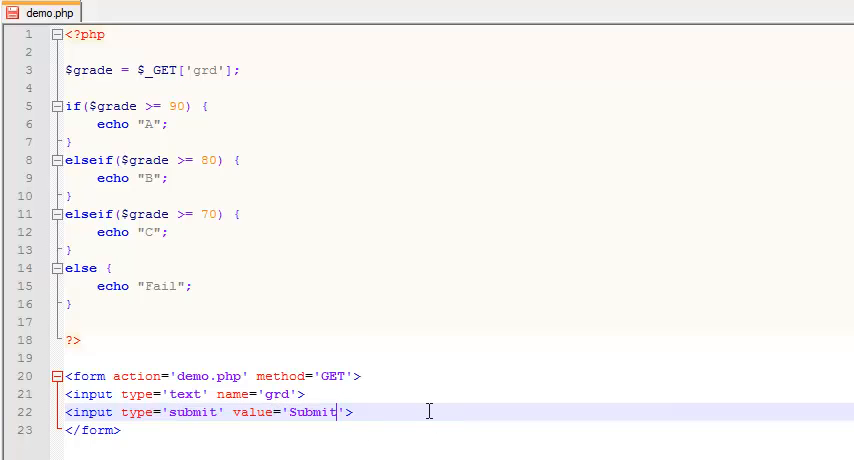
mouse_move(332, 330)
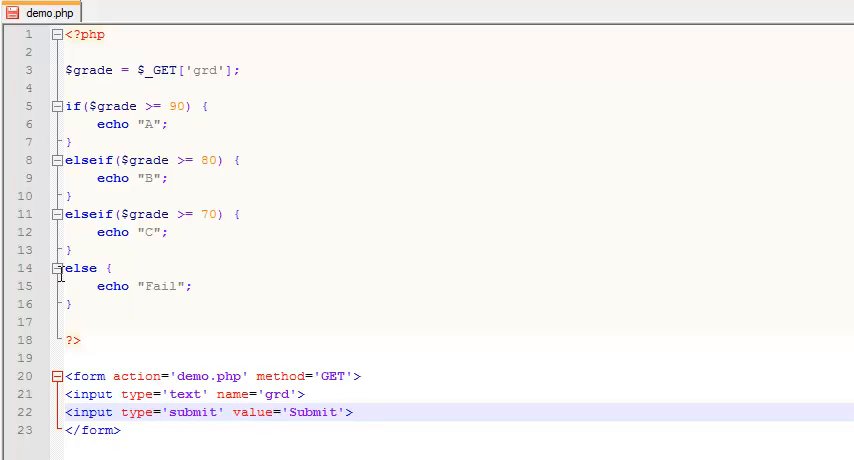
mouse_move(359, 260)
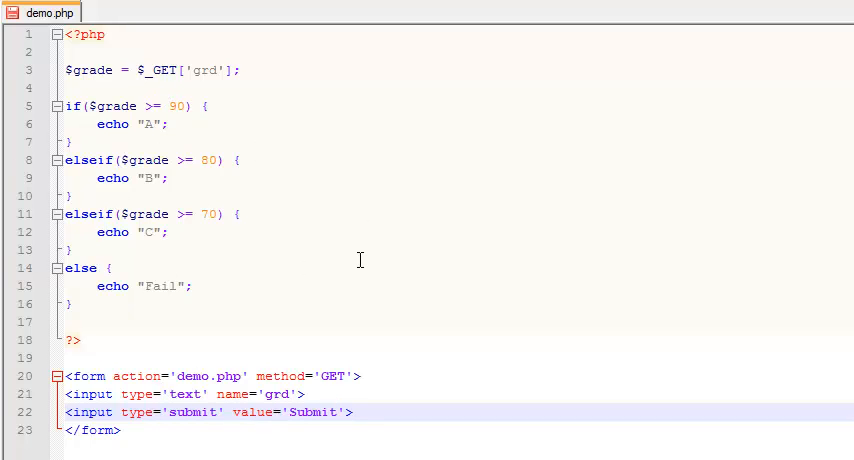
mouse_move(338, 300)
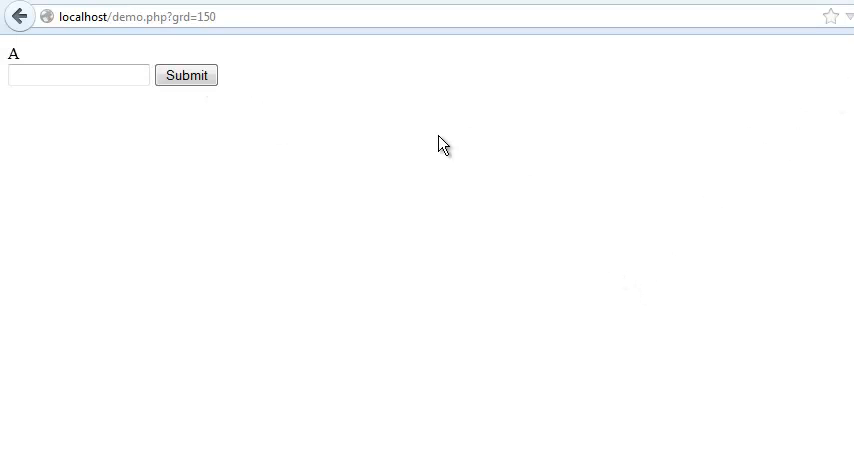
mouse_move(625, 208)
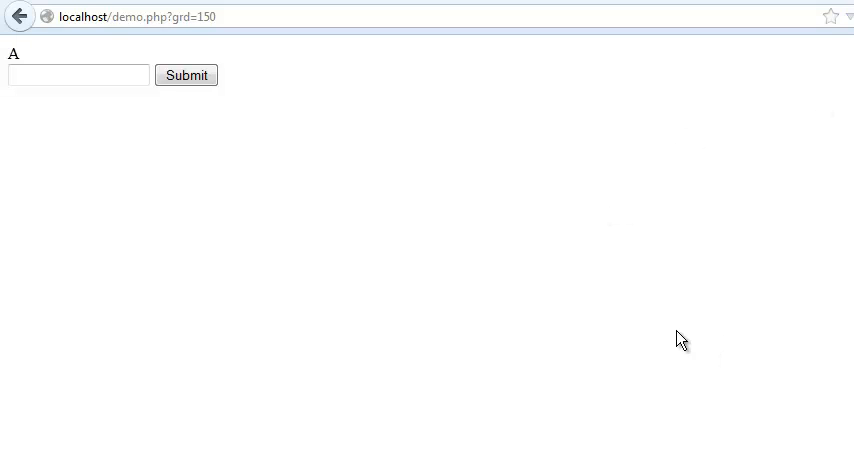
Step: Reload demo.php?grd=150 in Firefox, showing A above the new grade field and Submit button
click(215, 22)
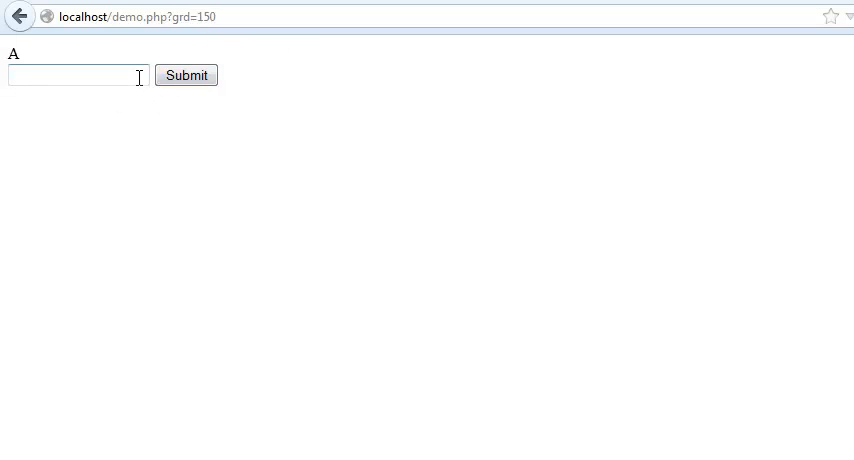
click(140, 17)
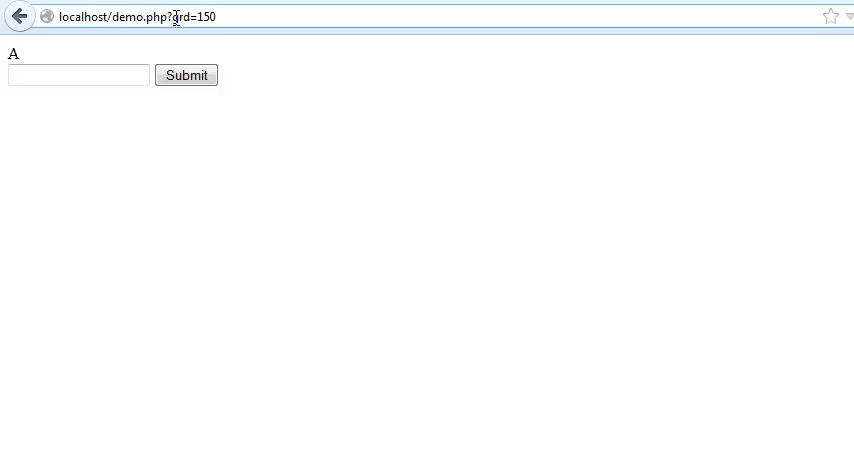
click(80, 76)
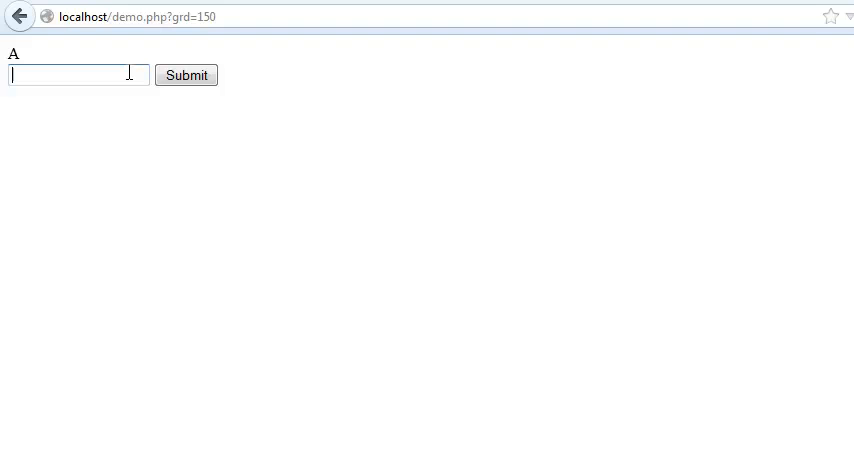
Step: Submit grade 75 through the form and confirm the page reports C
text(75)
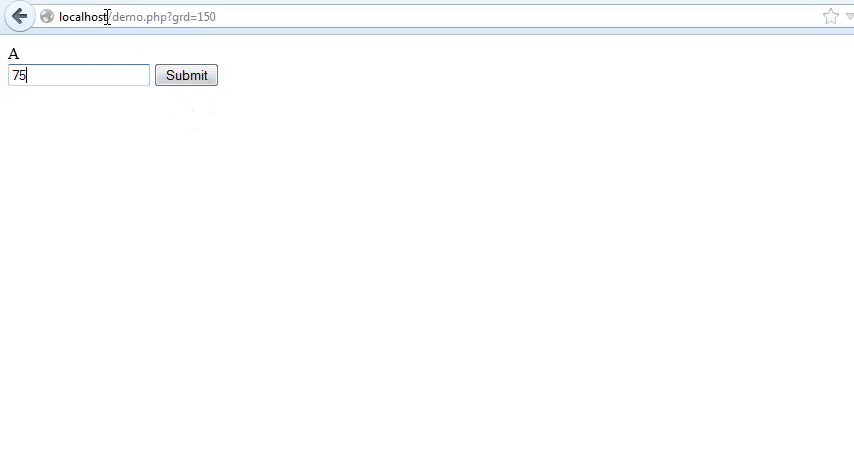
click(186, 75)
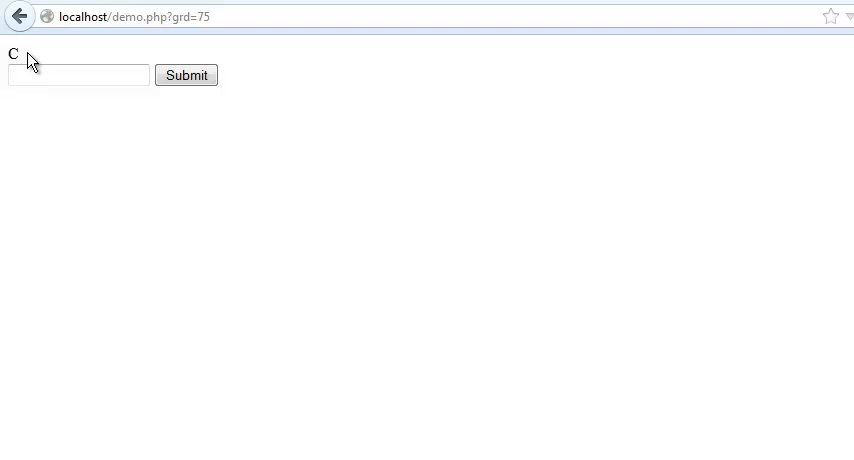
click(150, 17)
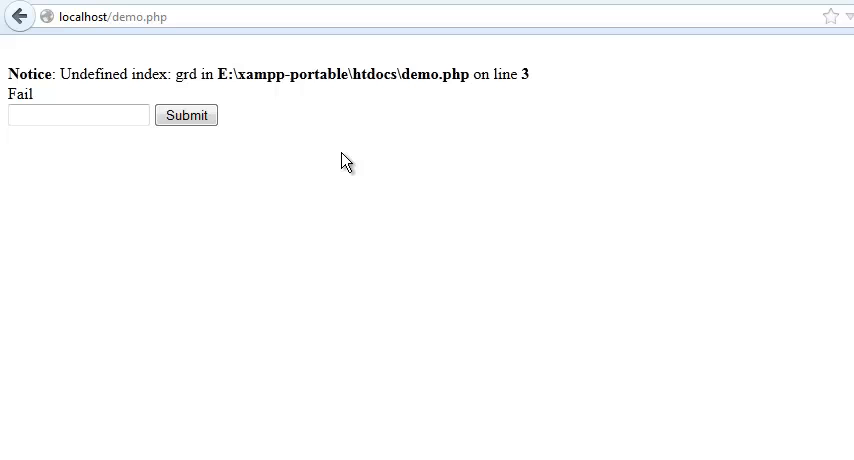
mouse_move(370, 211)
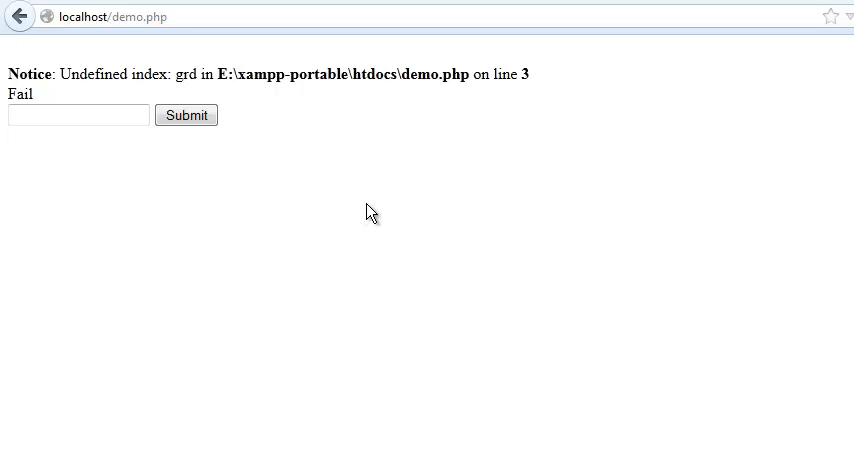
mouse_move(358, 195)
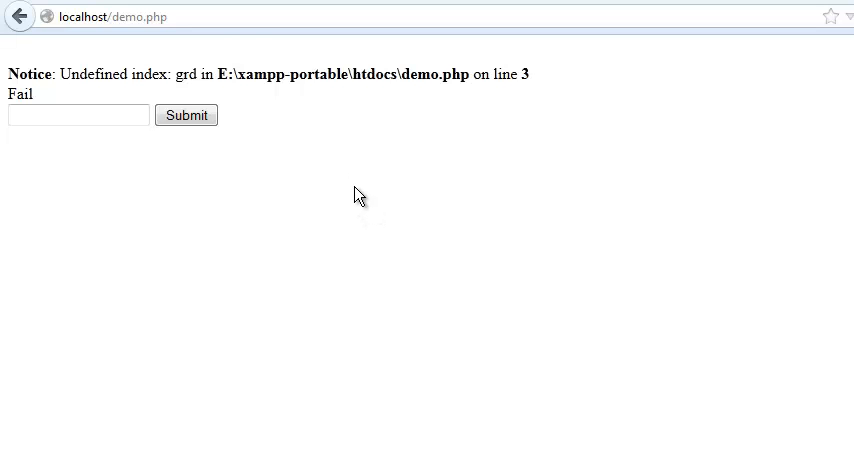
Step: Drop ?grd=75 from the URL and reload to see the grd undefined-index notice above Fail
click(130, 16)
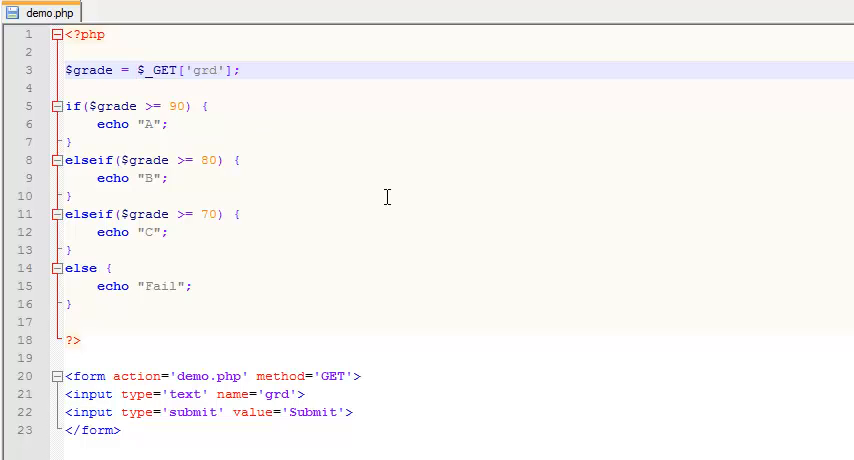
Step: Insert @ before $_GET['grd'] on line 3 of demo.php
text(@)
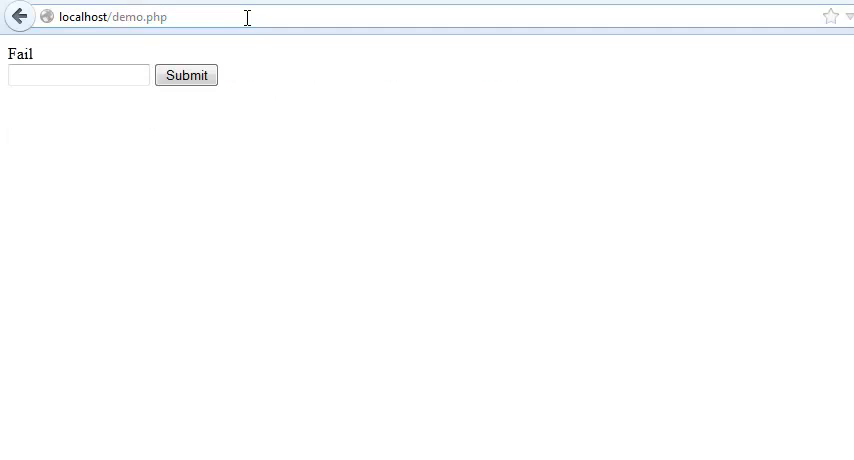
mouse_move(305, 237)
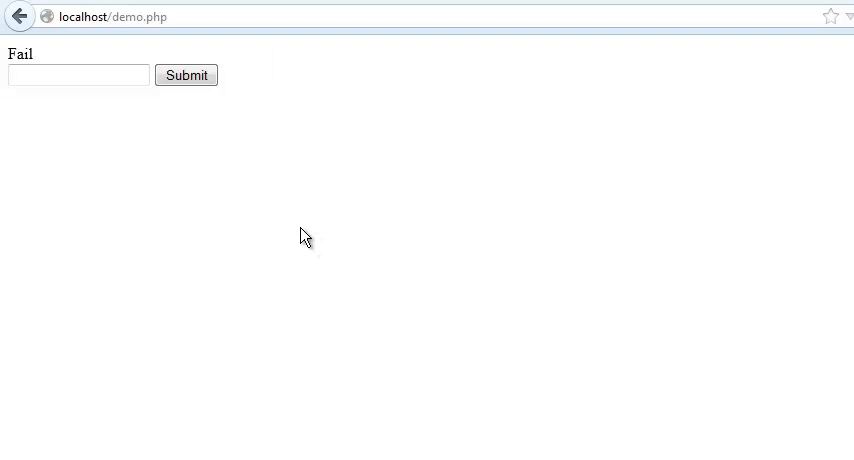
mouse_move(268, 214)
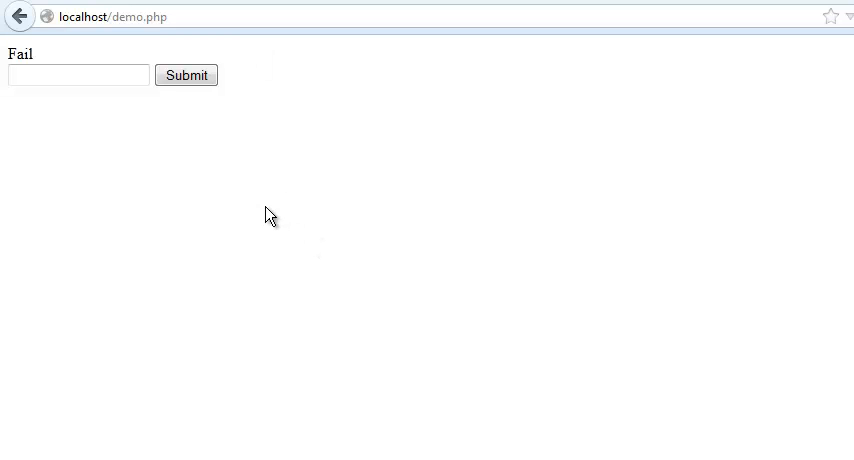
mouse_move(131, 69)
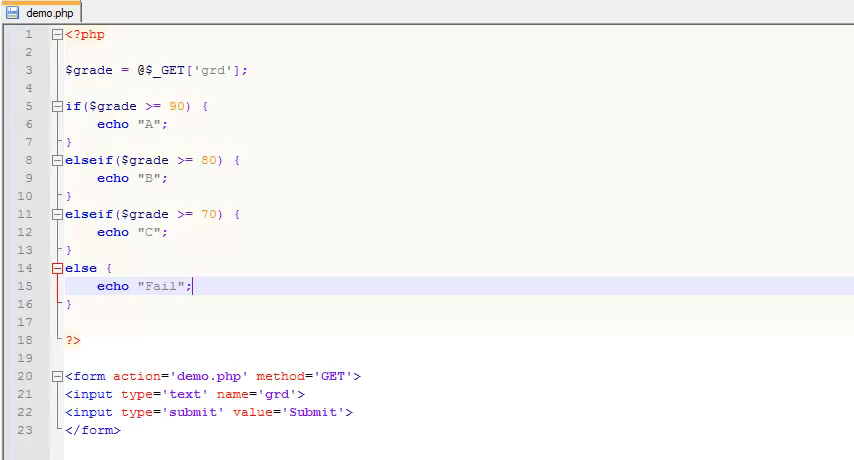
mouse_move(178, 241)
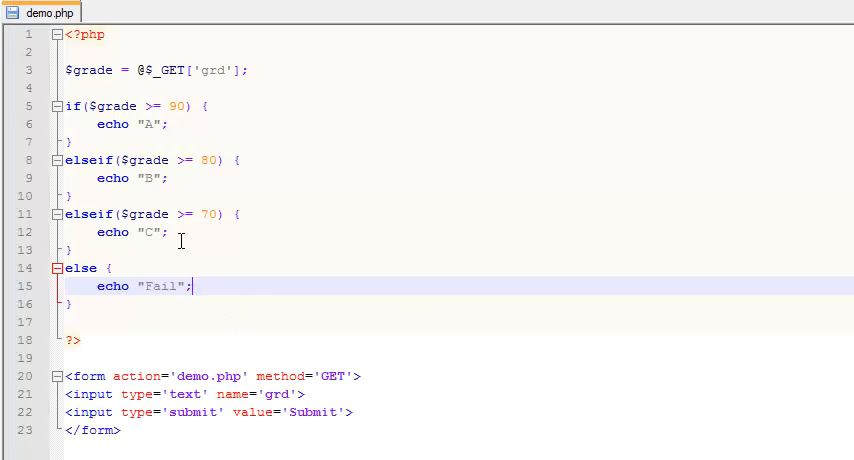
mouse_move(272, 244)
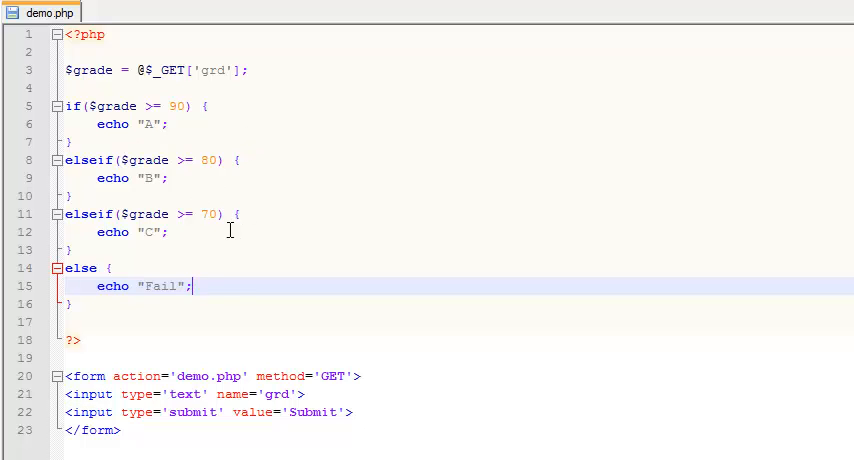
mouse_move(155, 78)
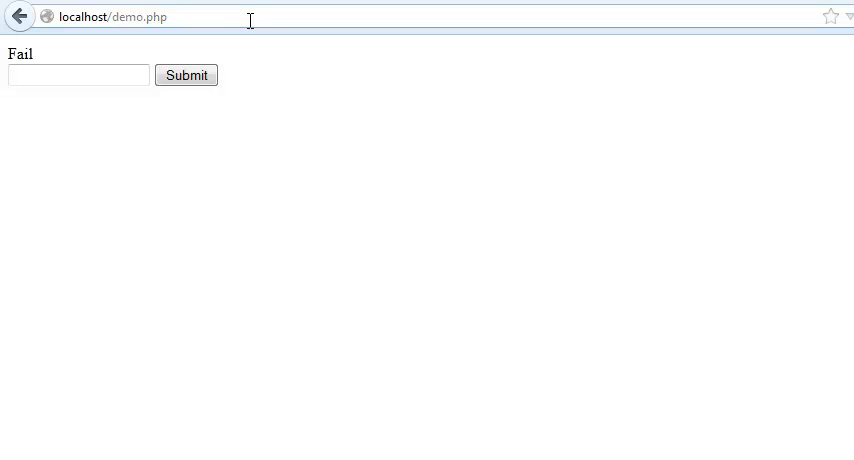
Step: Reload demo.php and submit the form with an empty grade, showing only Fail
click(187, 75)
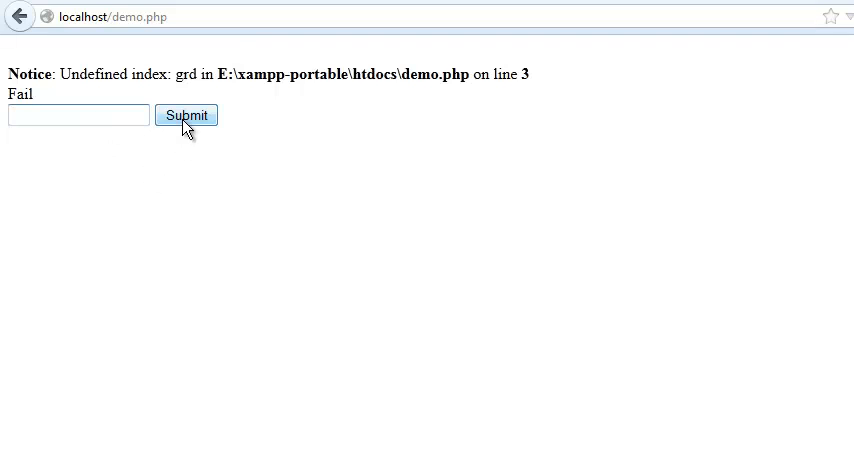
click(187, 115)
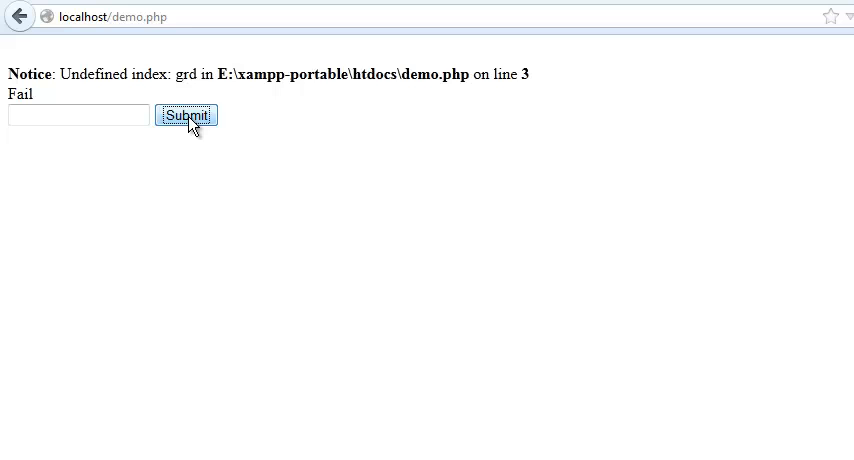
click(186, 115)
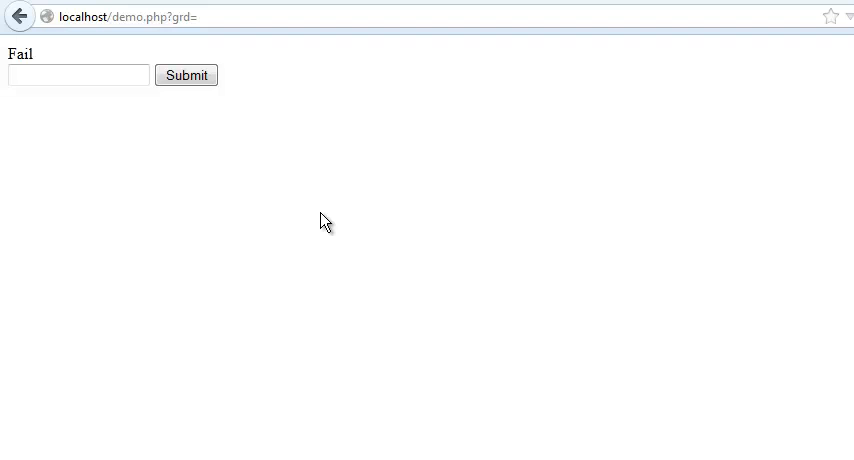
mouse_move(310, 342)
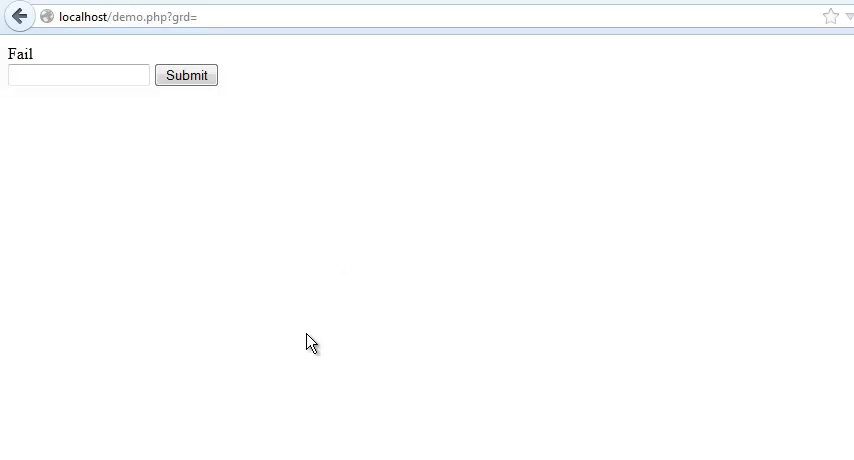
mouse_move(261, 48)
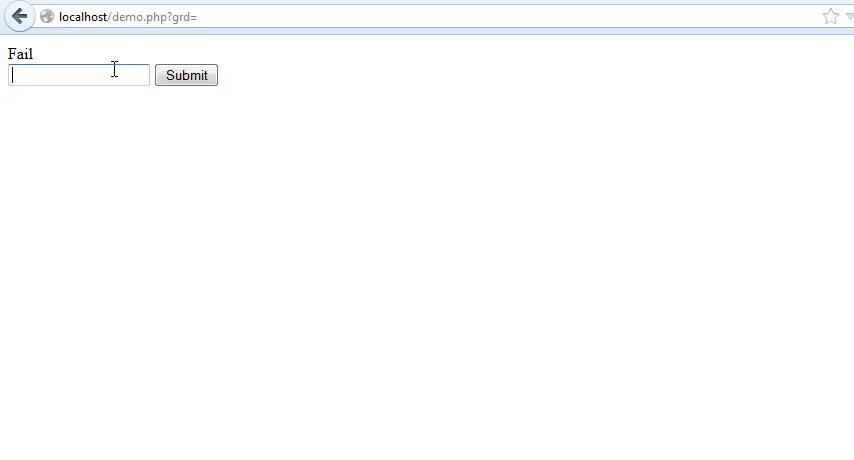
Step: Submit a grade of 100 in Firefox and confirm the page reports A
text(100)
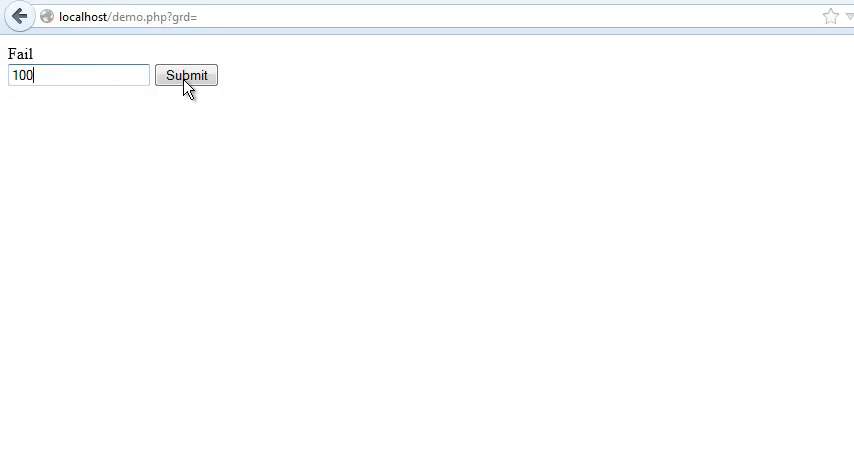
click(188, 76)
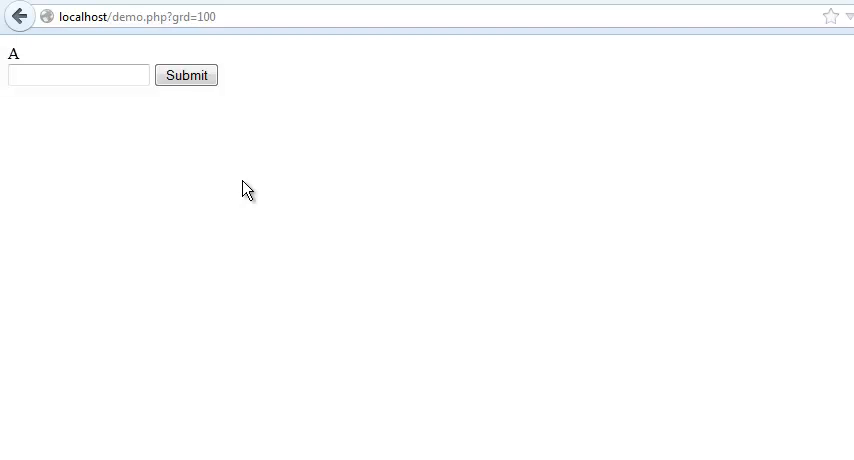
mouse_move(296, 163)
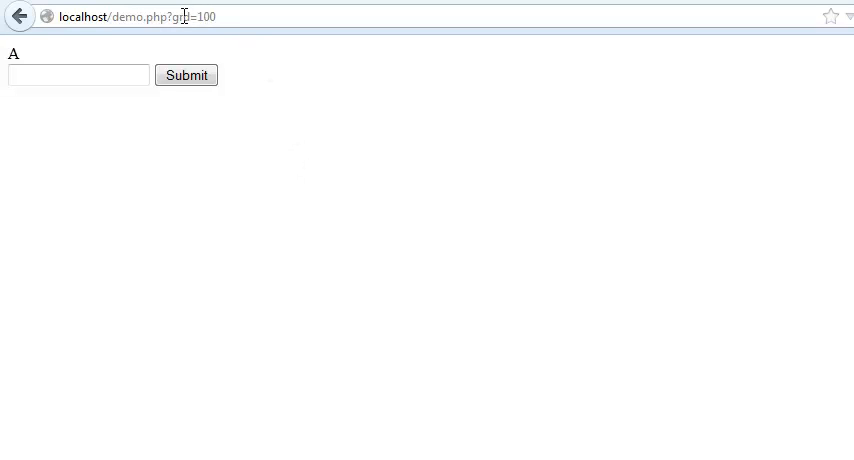
mouse_move(375, 252)
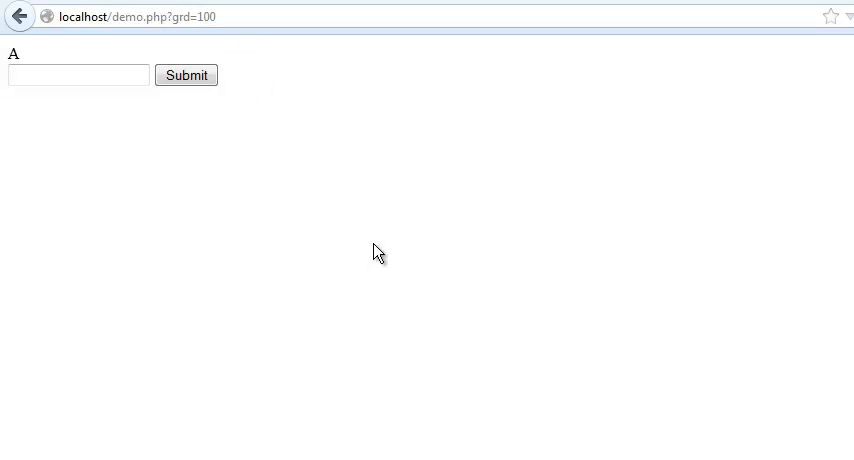